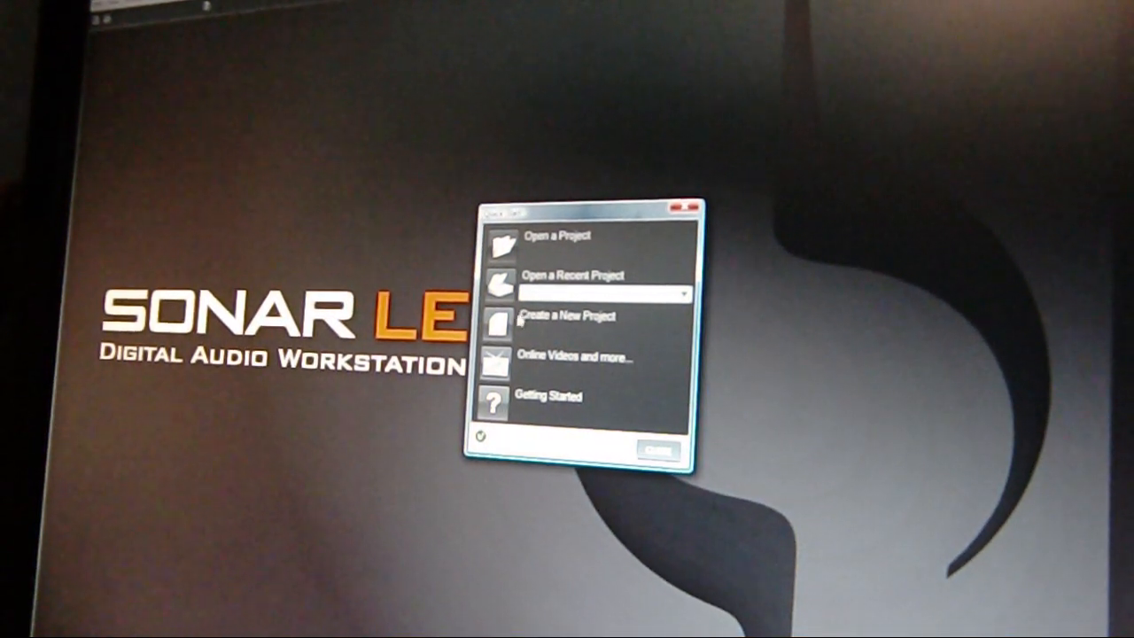
Choose 'Create a New Project' from the Quick Start dialog
{"action": "left_click", "coordinate": [563, 316]}
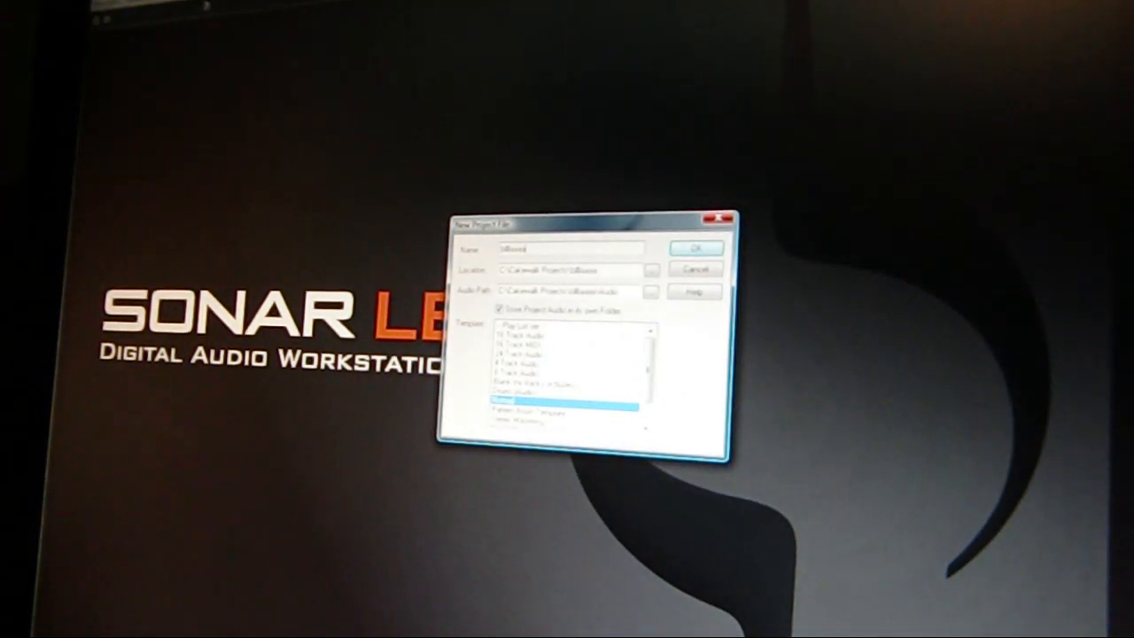
Accept the New Project File settings to create the project
{"action": "left_click", "coordinate": [694, 246]}
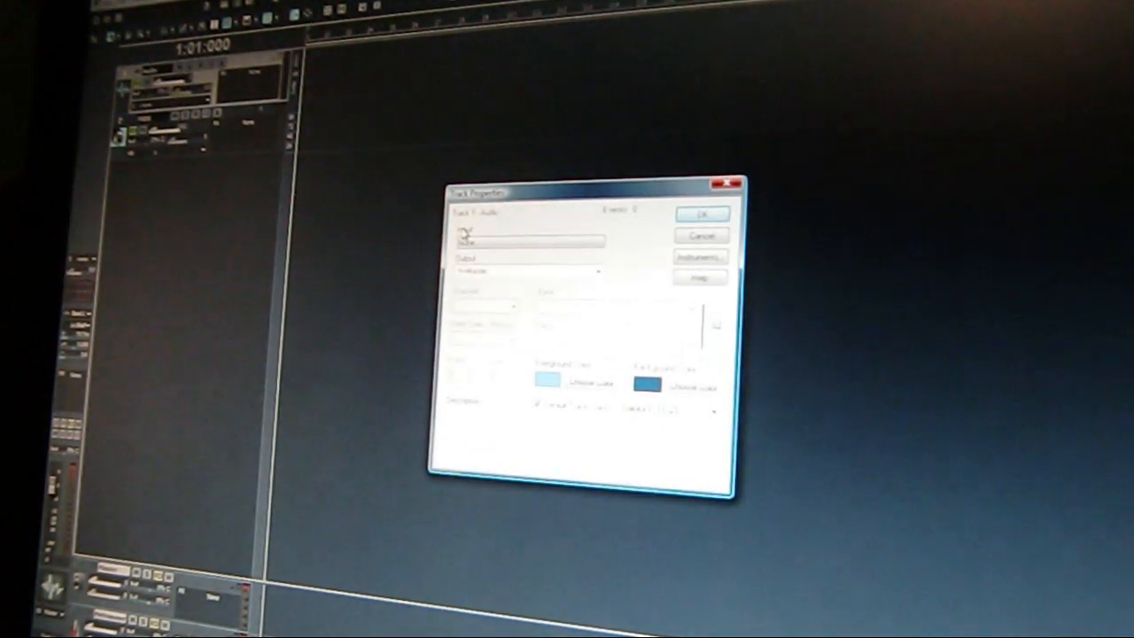
Set Track 1's input to the ME-25 under MME Devices
{"action": "left_click", "coordinate": [528, 241]}
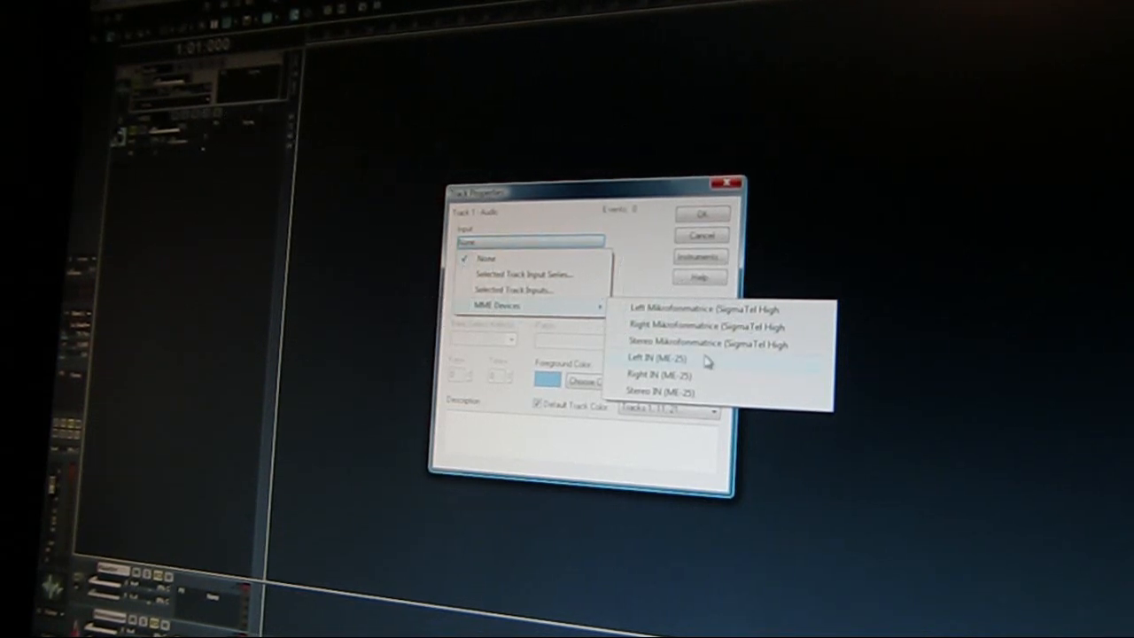
{"action": "left_click", "coordinate": [656, 358]}
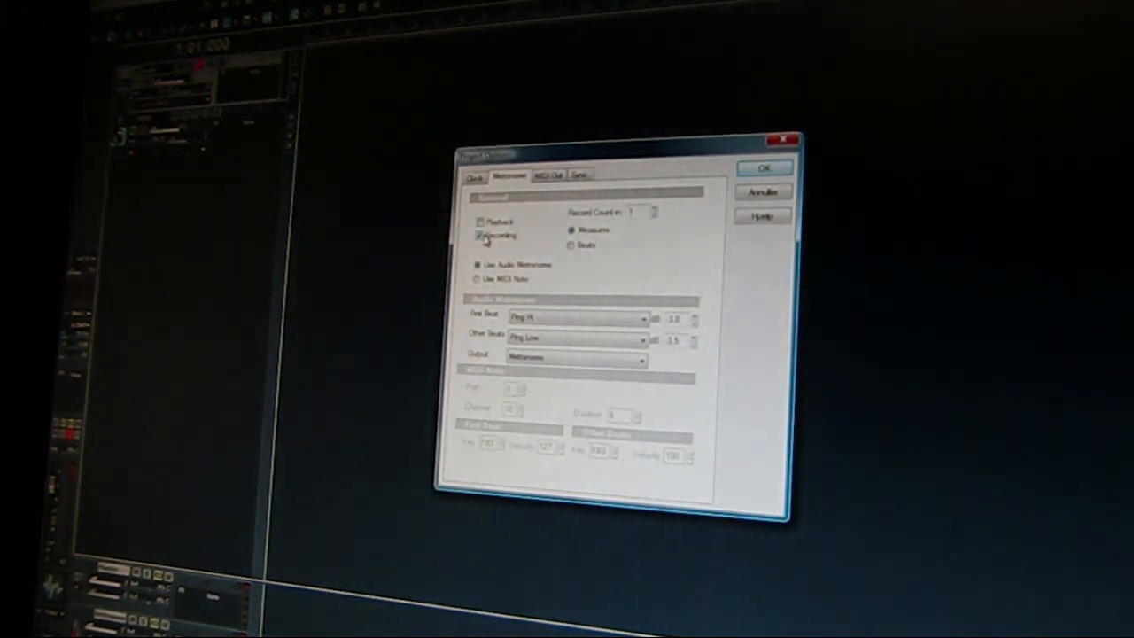
Confirm the metronome settings with 'Recording' unchecked and close Project Options
{"action": "left_click", "coordinate": [478, 236]}
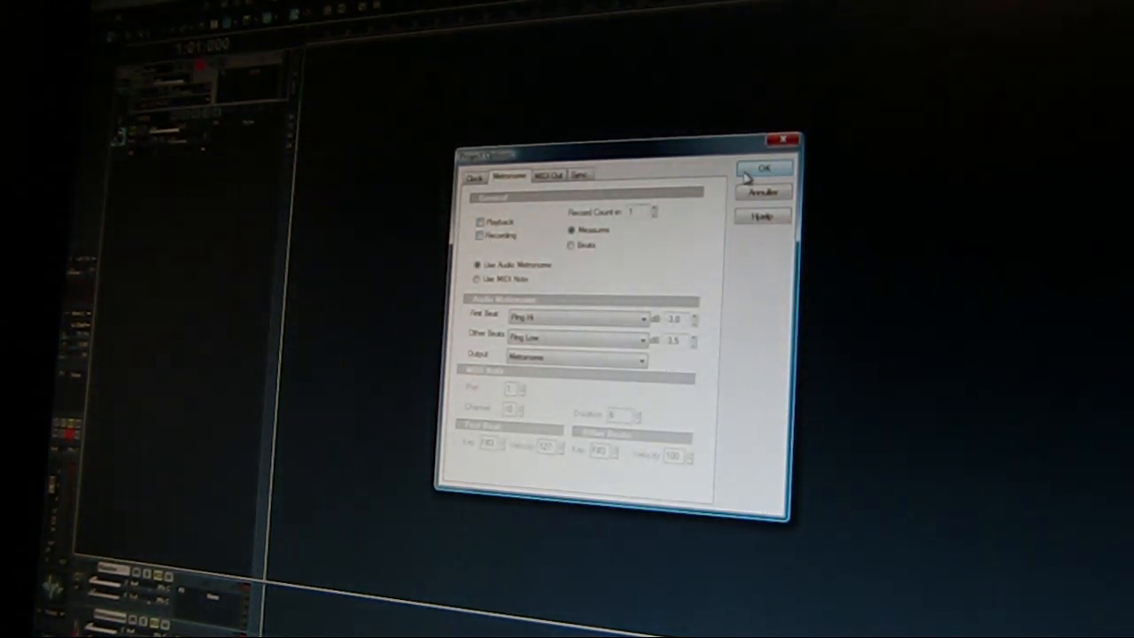